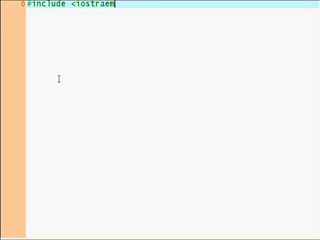
Add the iostream and conio.h includes, using namespace std; and the int main(){ header.
text(m>)
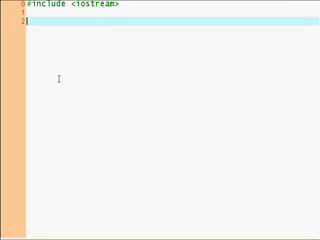
text(using na)
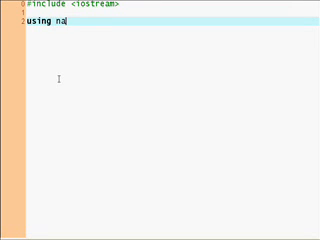
text(mespace std;)
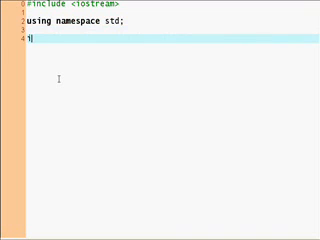
text(int m)
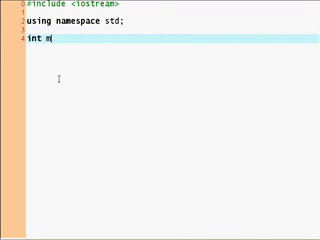
text(ain(){)
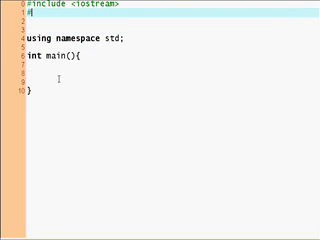
text(#include <con)
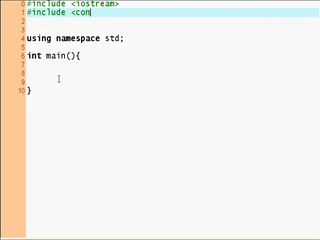
text(io.h>)
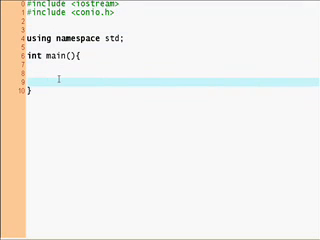
Fill main's body with getch(); and return 0;.
text(getc)
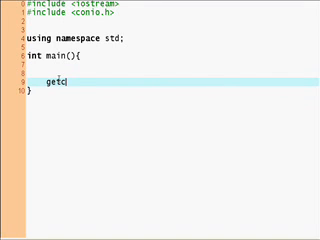
text(h();)
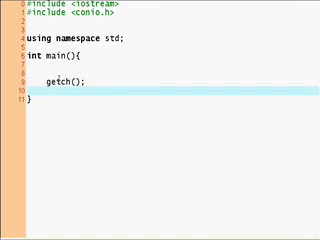
text(retu)
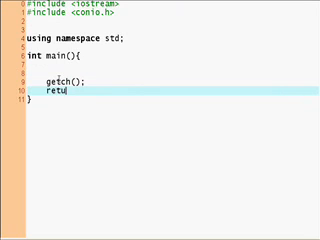
text(rn 0;)
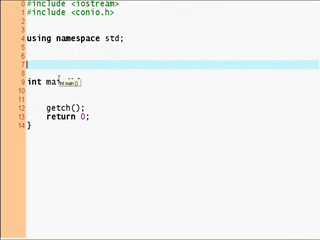
Start a union Numbers declaration above main.
key(Backspace)
text(un)
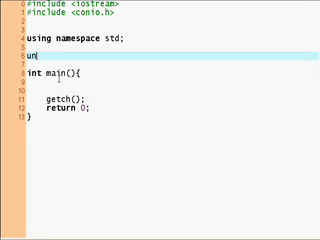
text(ion)
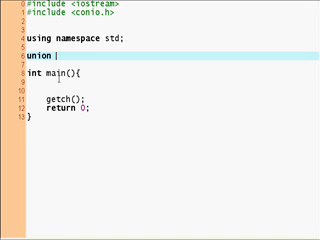
text(Numb)
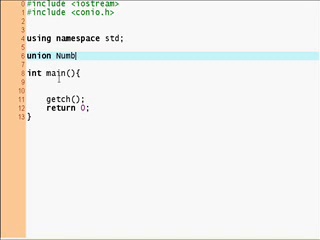
text(ers{)
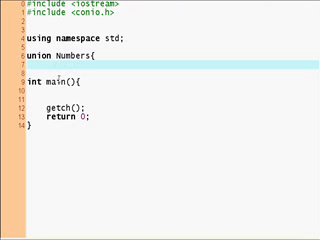
Declare members int first; float second; and begin the double member.
text(int)
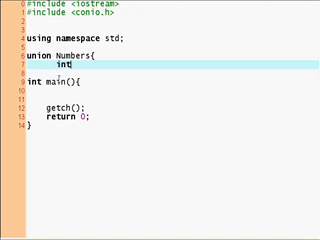
text(fi)
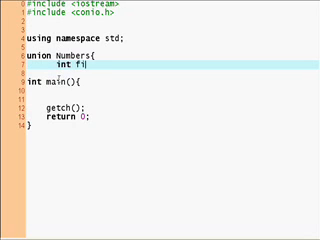
text(rst;)
text(float s)
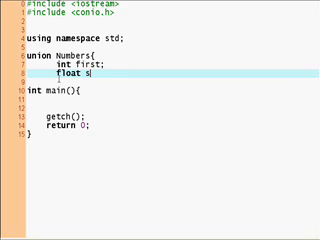
text(econd;)
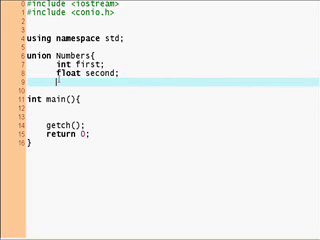
text(double third;)
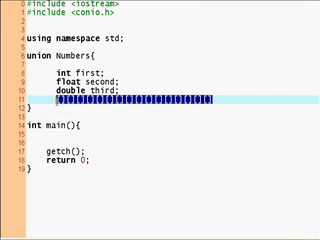
Finish double third; and close the Numbers union with };.
key(Delete)
text(;)
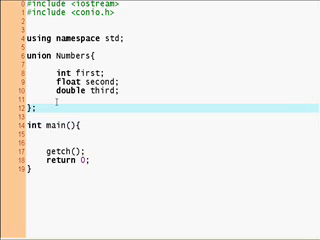
Declare MyUnion, assign MyUnion.first = 1 and print it with the label "My First is".
text(MyUnion)
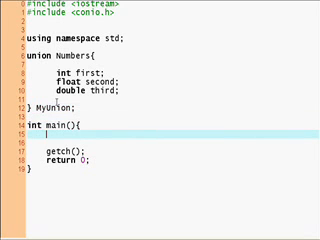
text(MyUnion)
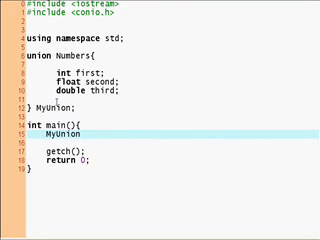
text(f)
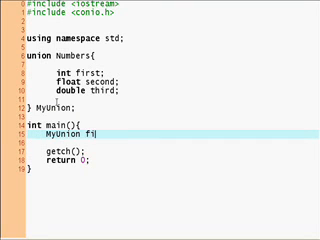
text(irst)
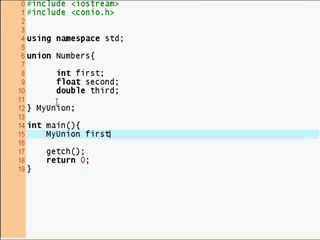
key(BackSpace)
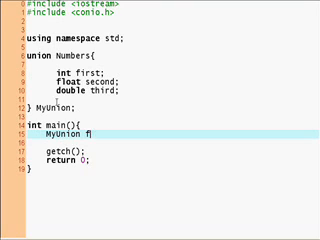
text(.first = 5;)
click(172, 142)
text(cout)
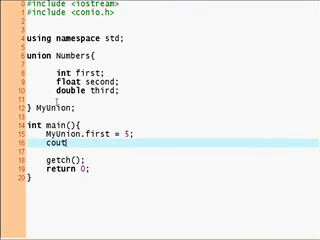
text(<< "My)
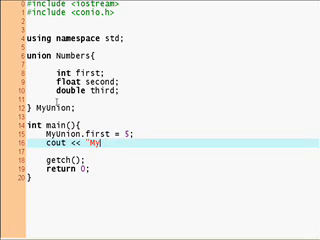
text(First is: " <<MyUnion.first;)
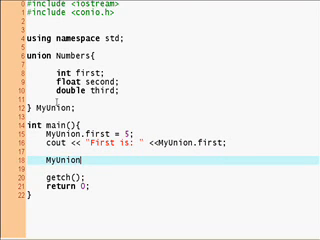
Assign MyUnion.third = 5.24 and print it with a cout line.
text(.third)
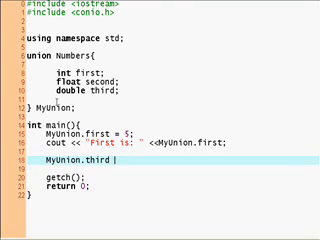
text(= 5.24.6)
text(cout << "Third is: " )
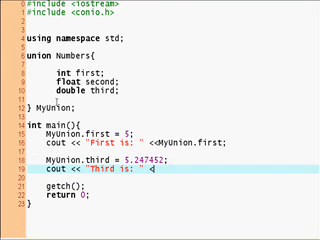
text(<<MyUnion.third <<endl;)
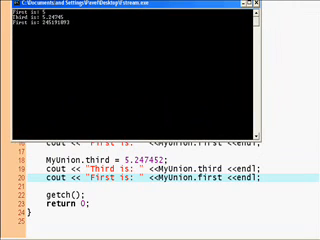
Compile and run to check the printed first and third values in the console.
scroll(up, 3)
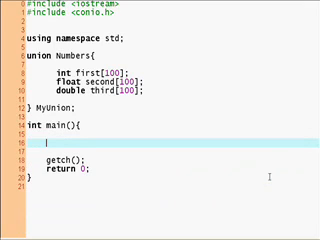
Prompt "Choose 1 for int, 2 for float, 3 for double" and read the answer into int choice.
text(cout < ")
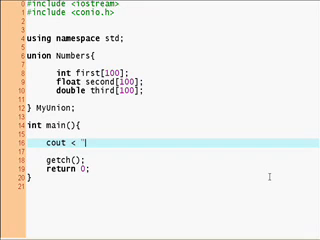
text(<< "Choose 1 for int)
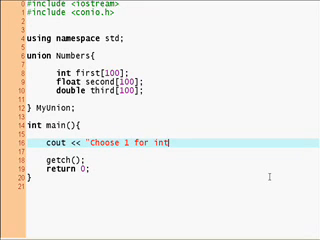
text(, 2 for)
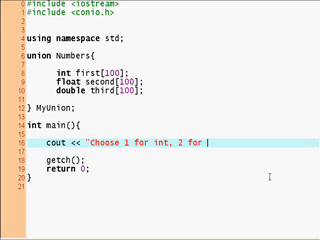
text(float, 3)
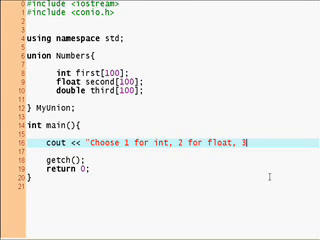
text(for double: ";)
text(cin >> choice;)
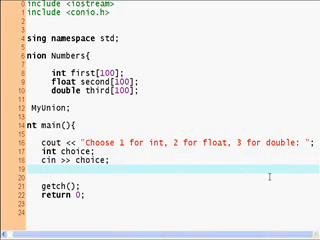
text(1)
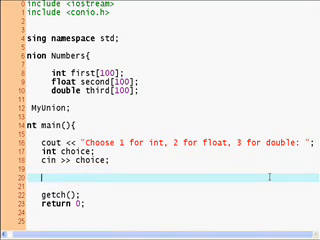
Write switch(choice){} with case 1 assigning Numbers.first = {}; and break;.
text(switch cho)
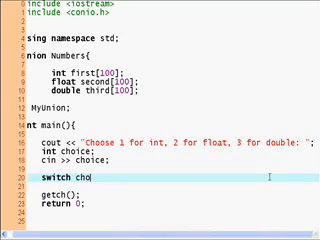
key(BackSpace)
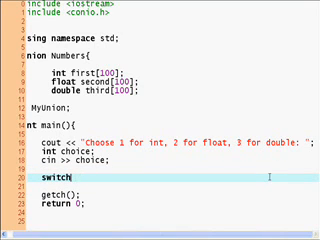
text((choice){})
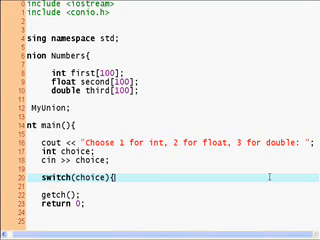
text(case 1;)
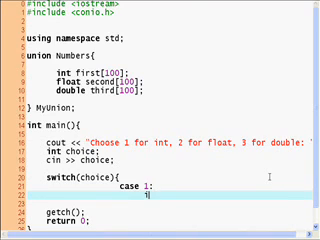
text(Numbers.first)
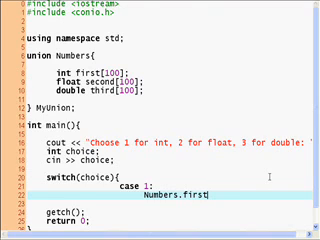
text(=)
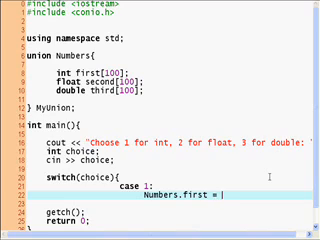
text({};)
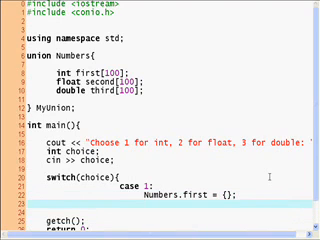
text(break;)
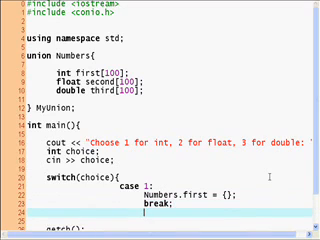
Add case 2 assigning Numbers.second = {} and case 3 assigning Numbers.third = {}.
text(case 2:)
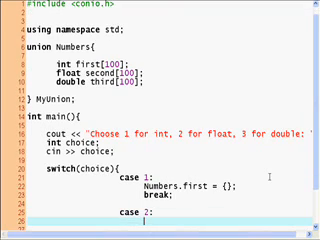
text(Numbers.)
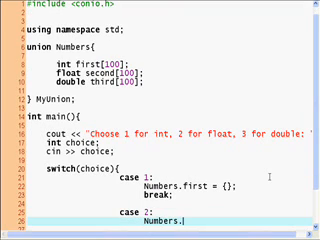
text(second = {};)
text(case 3:)
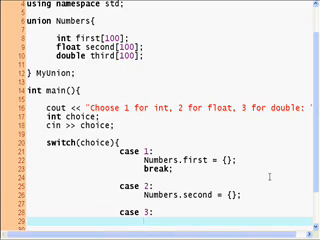
text(Numbers)
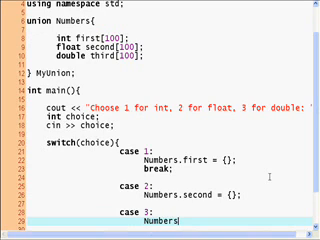
text(.third)
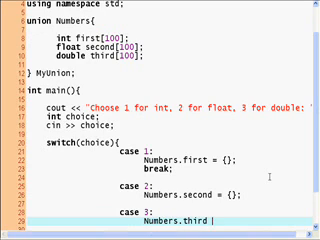
text(=)
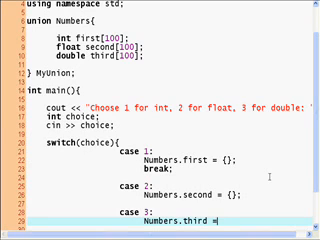
text({};)
click(172, 186)
text(break)
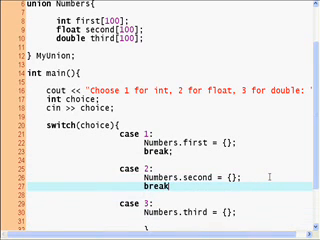
Close case 3 with break.
scroll(down, 3)
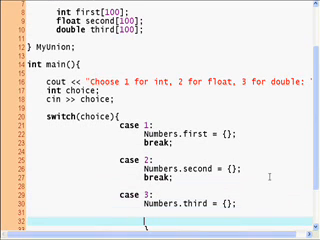
text(break;)
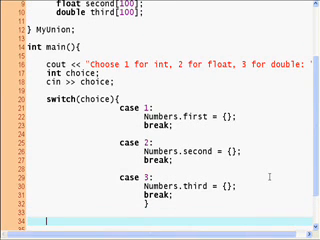
After the switch, print "Numbers 1 is: " << Numbers.first[26] and matching lines for second and third.
text(c)
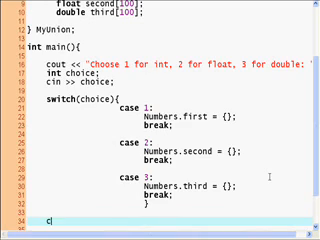
text(out << "N)
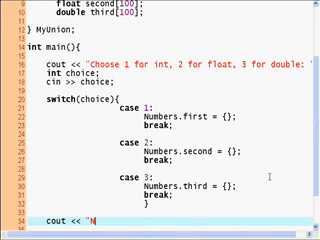
text(umbers 1)
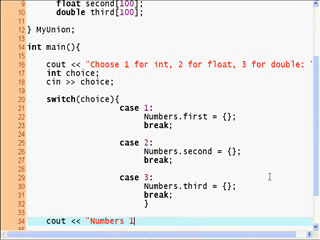
text(is)
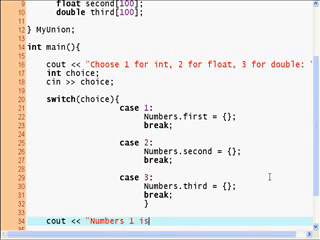
text(: " <<)
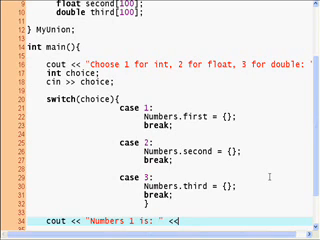
text(Numbers.)
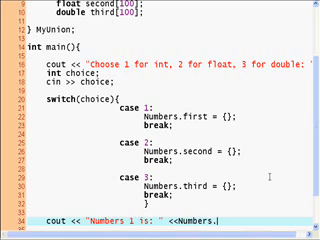
text(first)
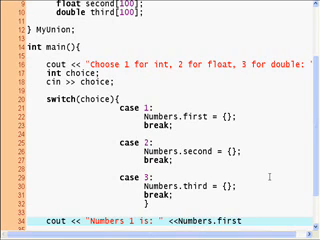
text([])
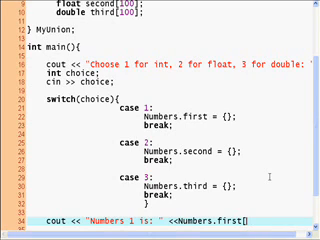
text([26];)
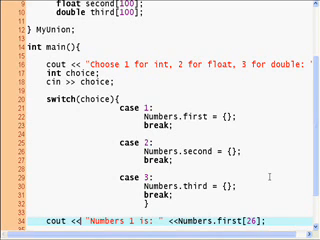
scroll(down, 3)
text(cout << "Numbers 3 is: " <<Numbers.third[26] <<endl;)
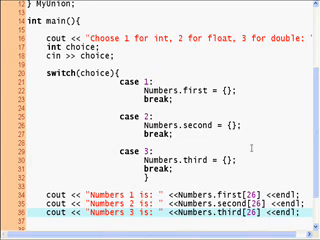
Index each case's assignment with [26] and compile, which flags case 1's line.
click(20, 4)
text([)
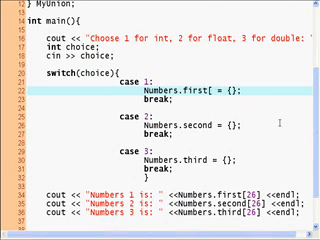
text(26])
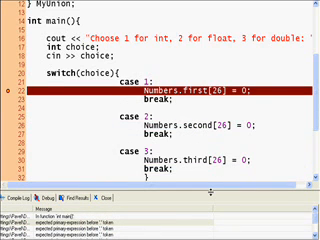
Change each case to MyUnion...[26] = 0 and recompile, now flagging the first print line.
scroll(up, 3)
text(MyUnion)
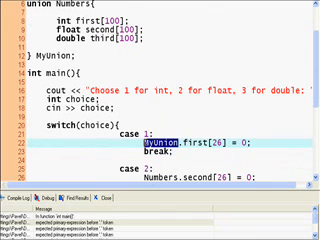
scroll(down, 3)
text(MyUnion)
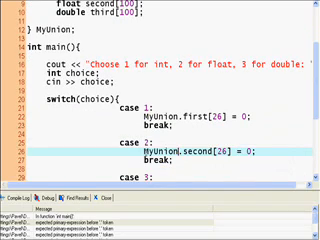
scroll(down, 3)
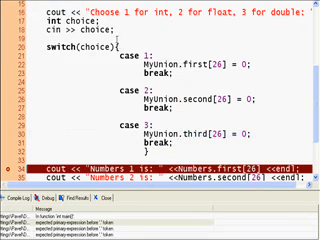
scroll(down, 3)
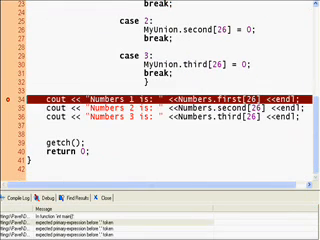